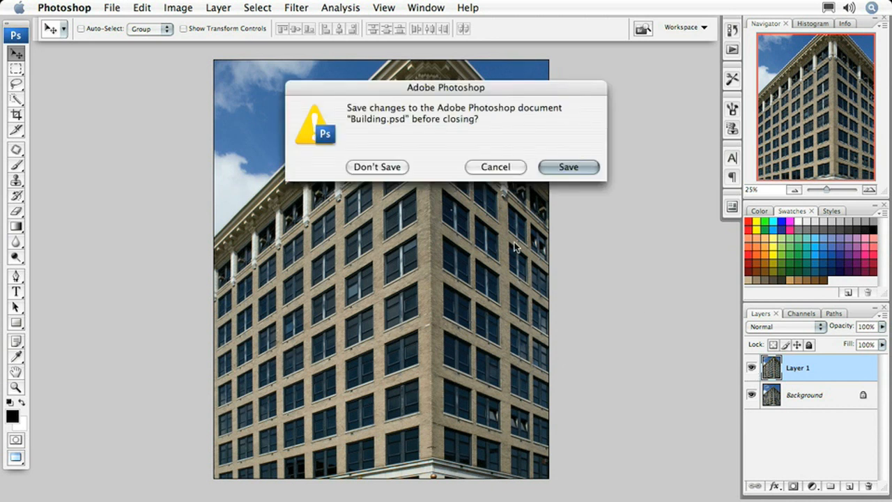
mouse_move(413, 183)
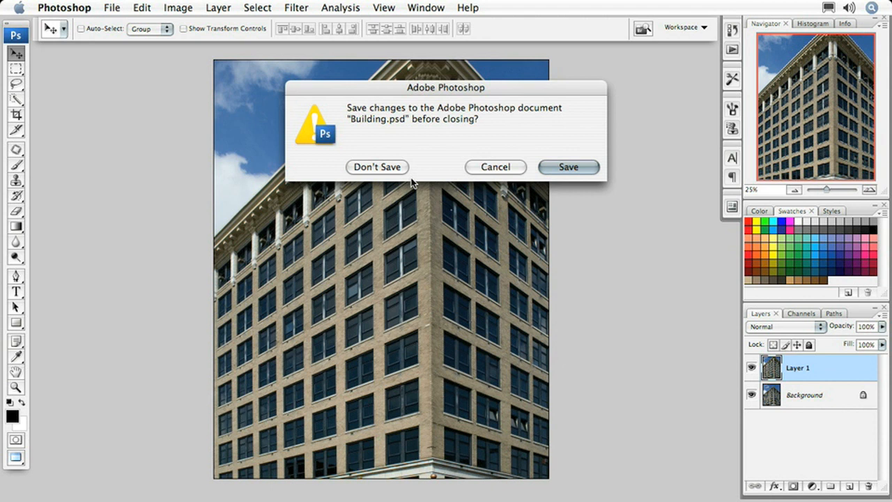
mouse_move(387, 167)
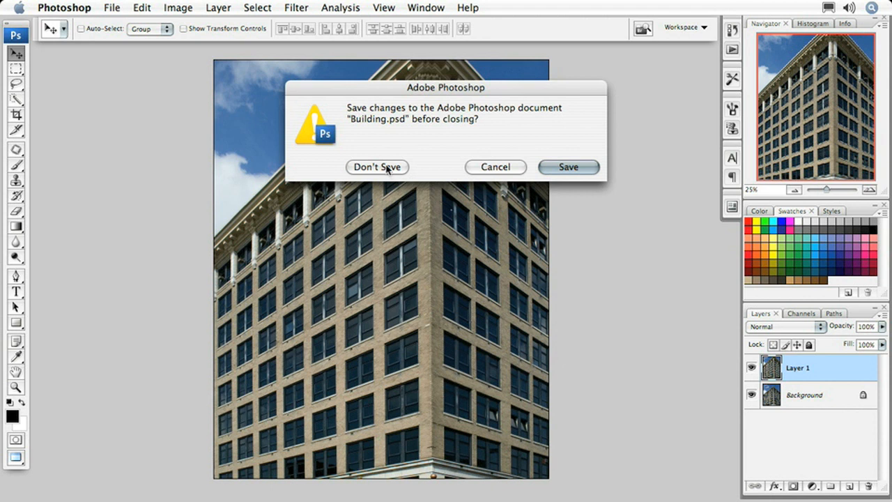
Step: Close Building.psd with Don't Save, leaving no document open
click(377, 166)
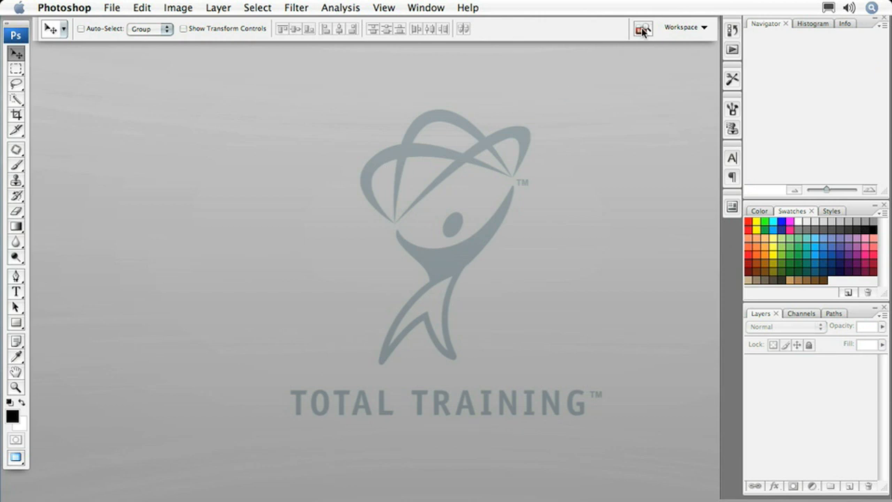
Step: Switch to Bridge and open Slanted Field.jpg in Photoshop
click(642, 28)
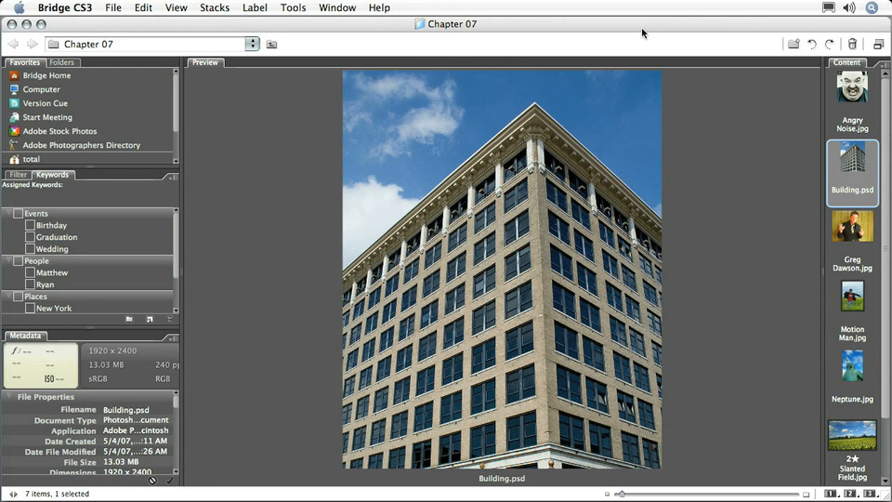
mouse_move(756, 219)
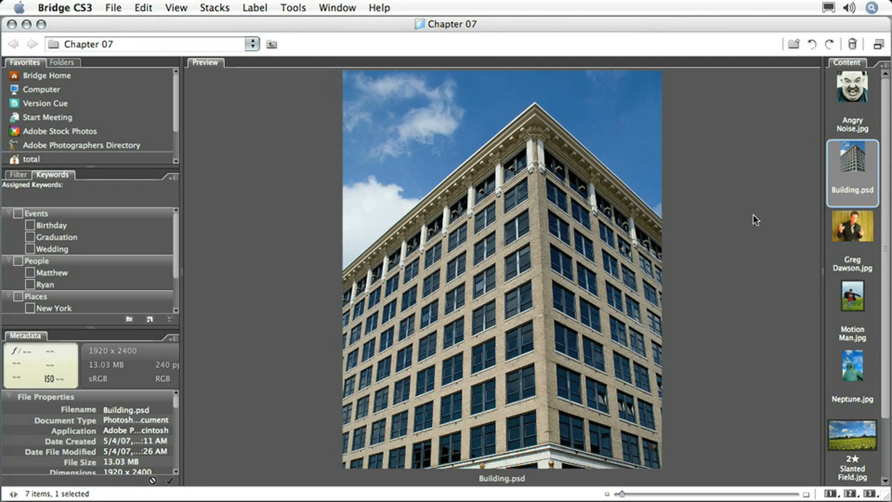
mouse_move(864, 427)
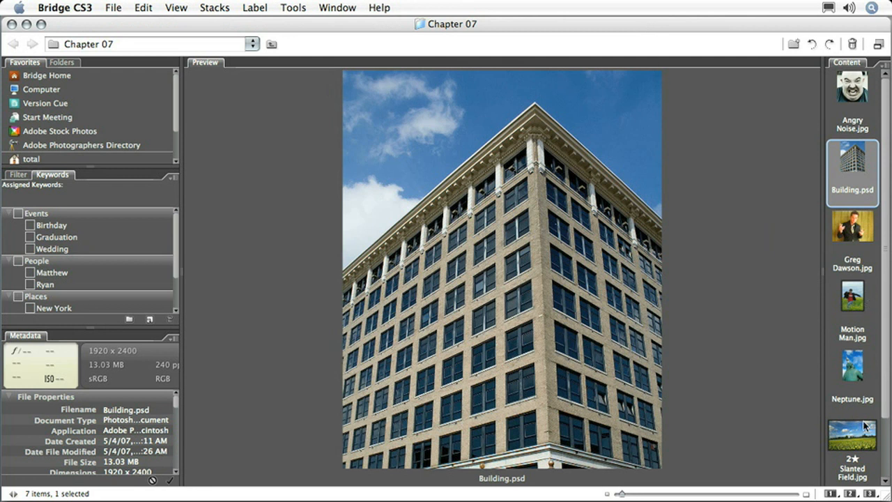
click(852, 434)
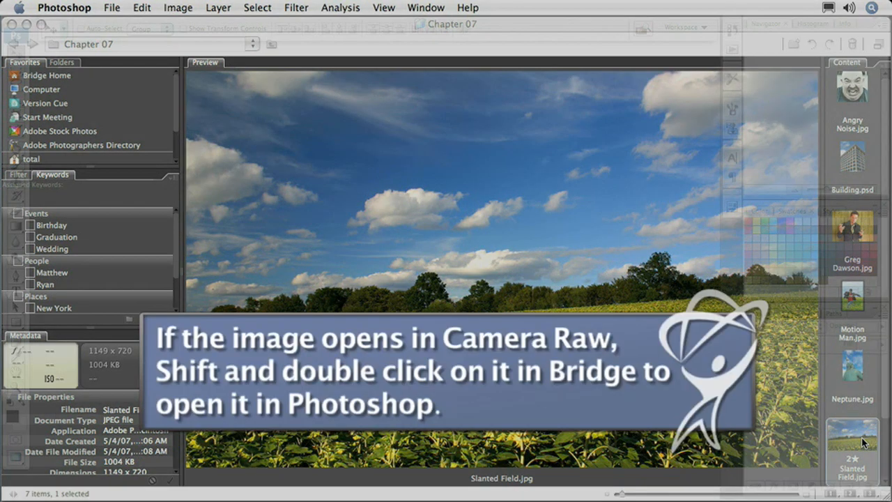
double_click(852, 449)
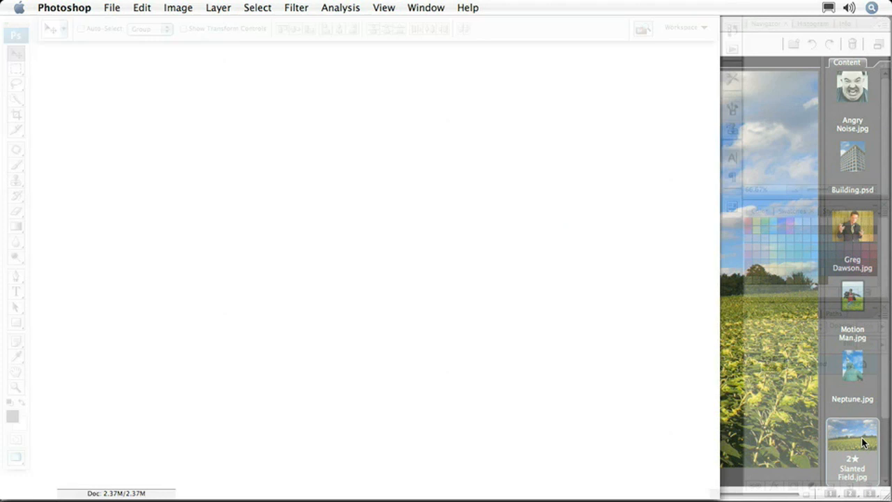
Step: Open Slanted Field.jpg as a document with a single Background layer
double_click(851, 443)
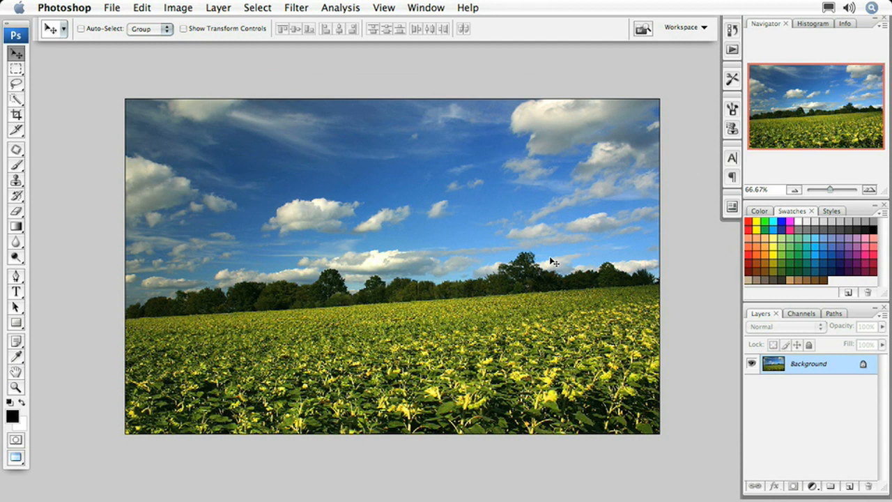
mouse_move(504, 330)
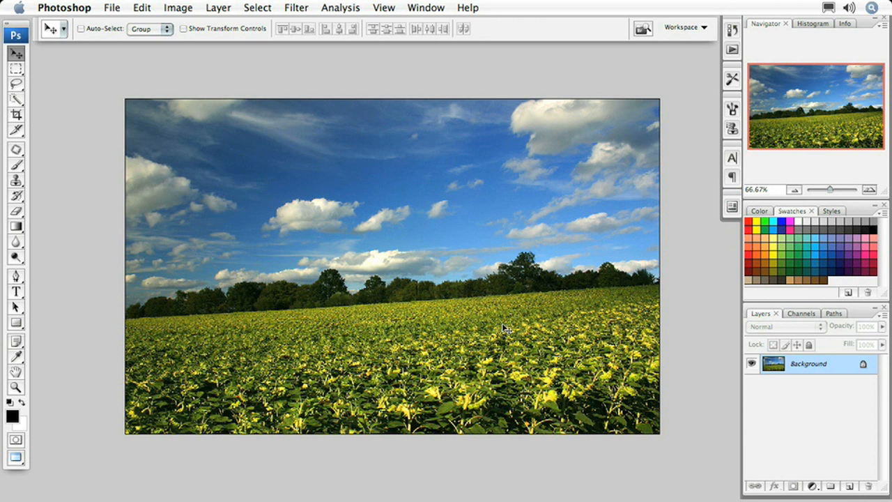
mouse_move(329, 322)
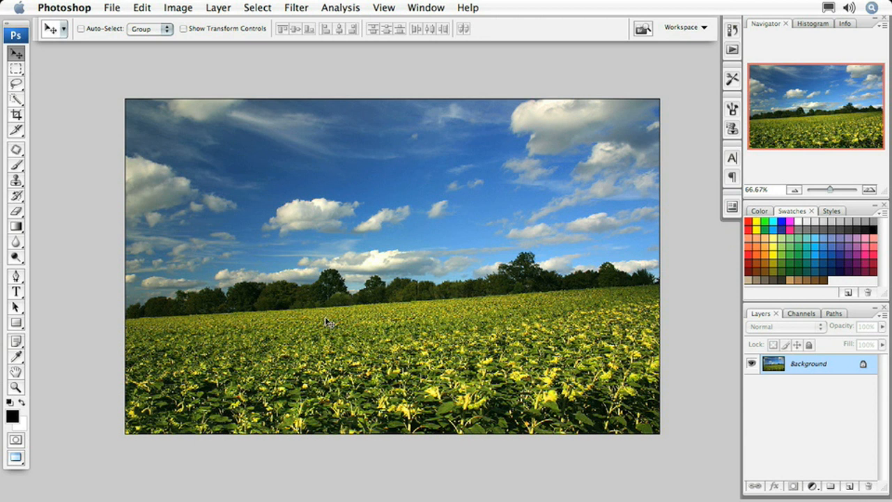
mouse_move(327, 323)
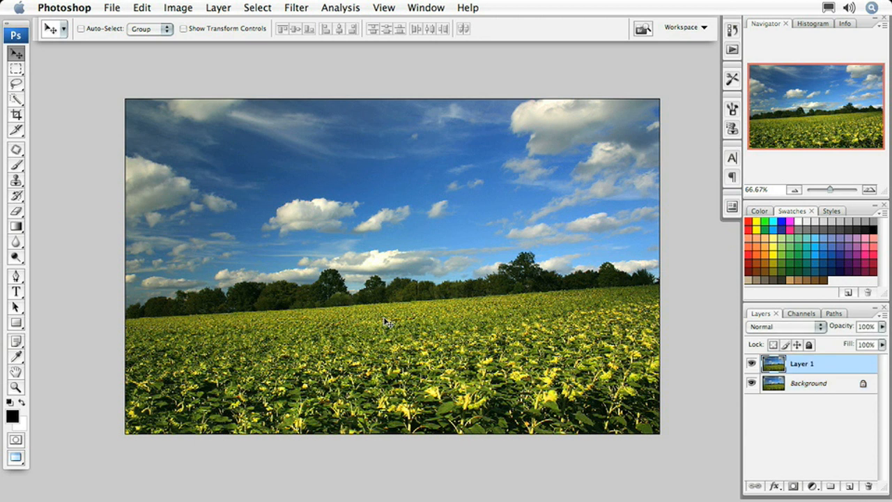
mouse_move(299, 10)
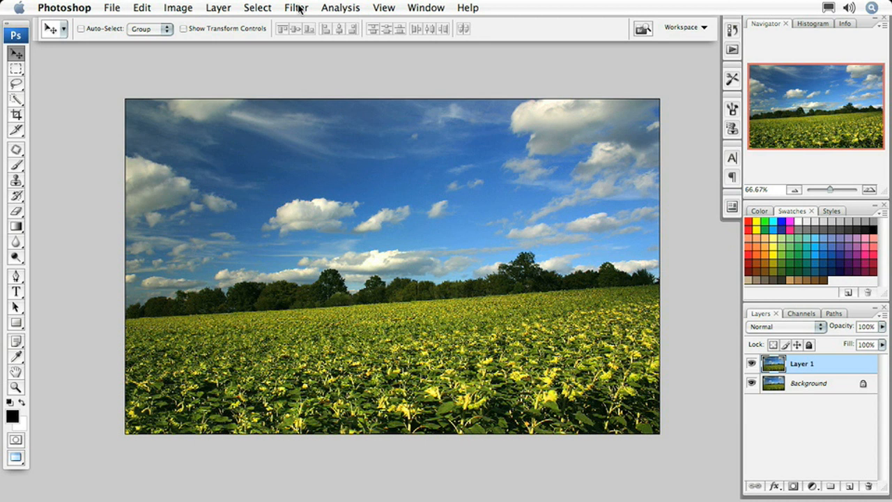
Step: Start Filter > Distort > Lens Correction with Show Grid off and the Straighten tool selected
click(296, 7)
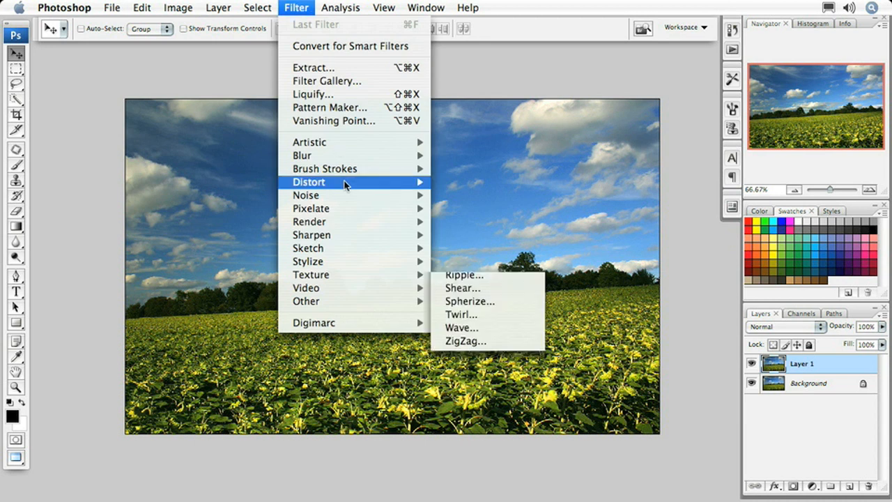
mouse_move(486, 221)
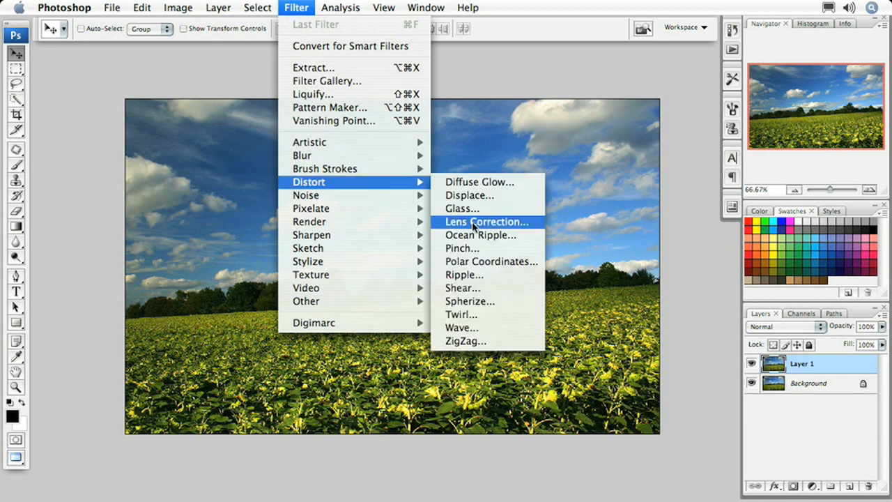
click(485, 222)
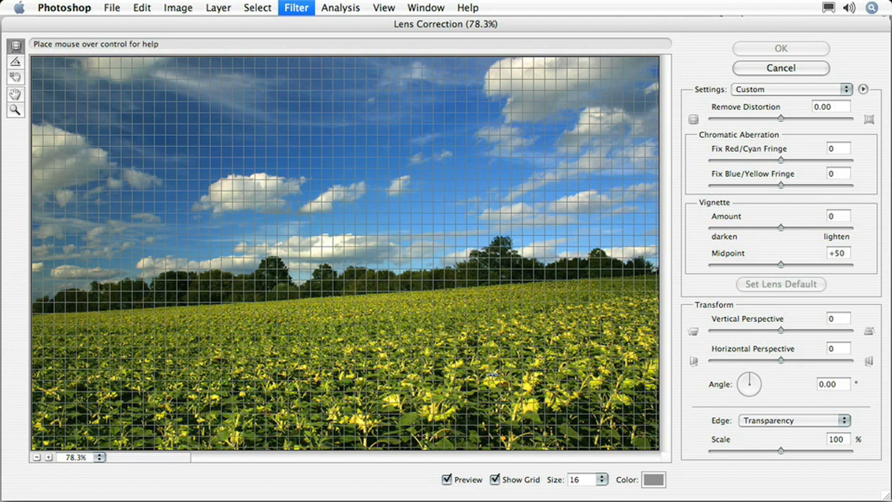
mouse_move(495, 479)
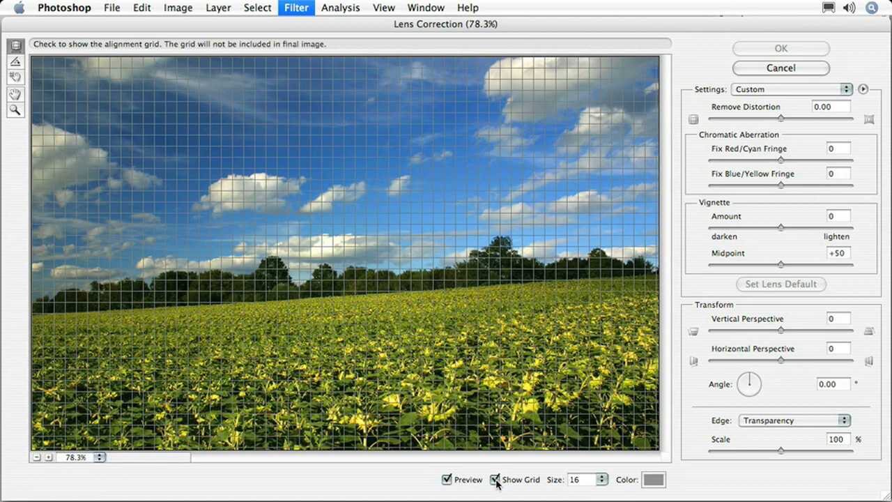
click(495, 480)
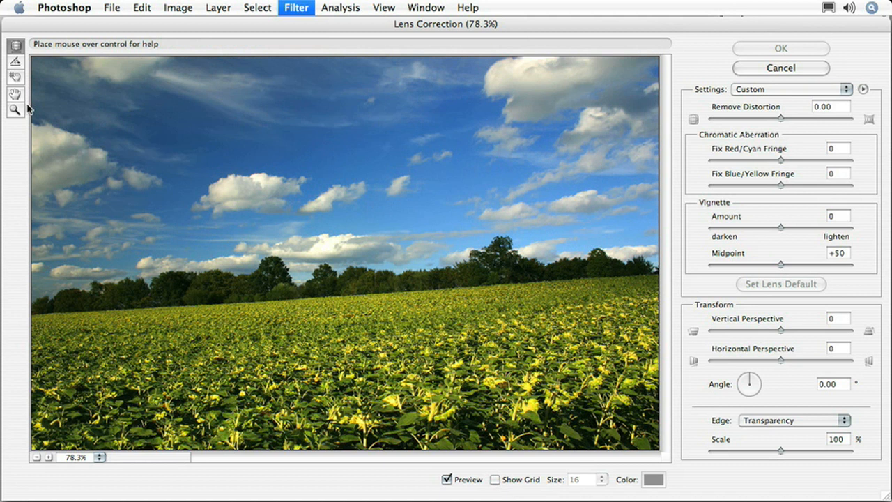
click(15, 62)
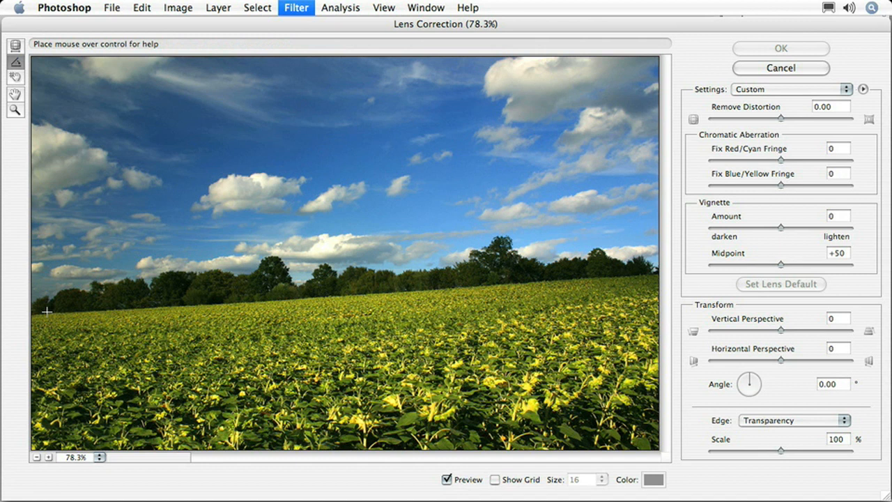
Step: Draw a straightening line along the tree line, rotating the photo to 356.53°
drag(47, 310, 577, 282)
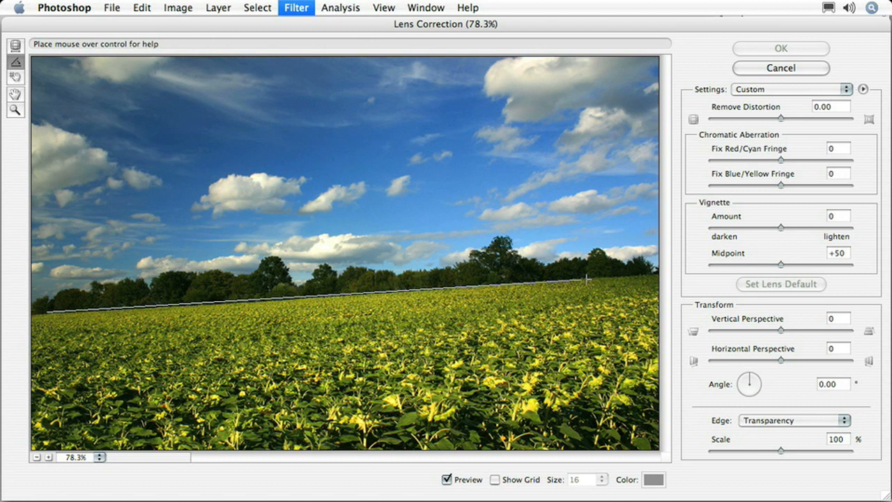
drag(749, 376, 746, 380)
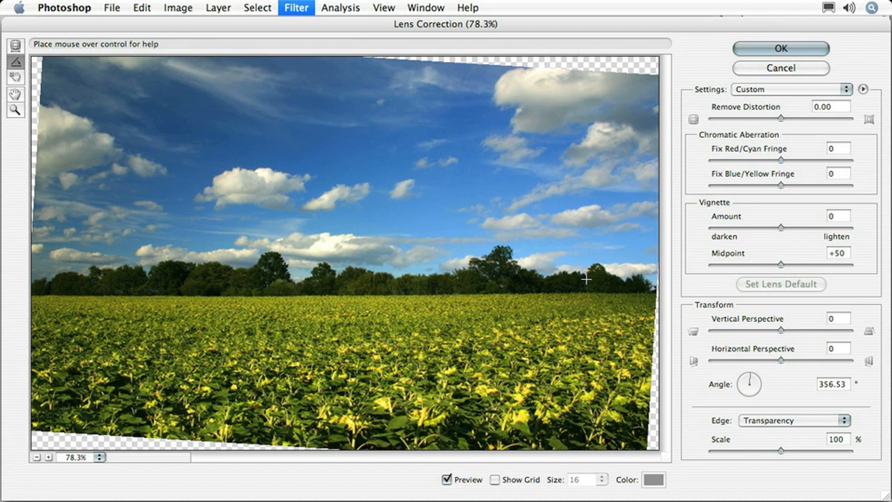
mouse_move(782, 451)
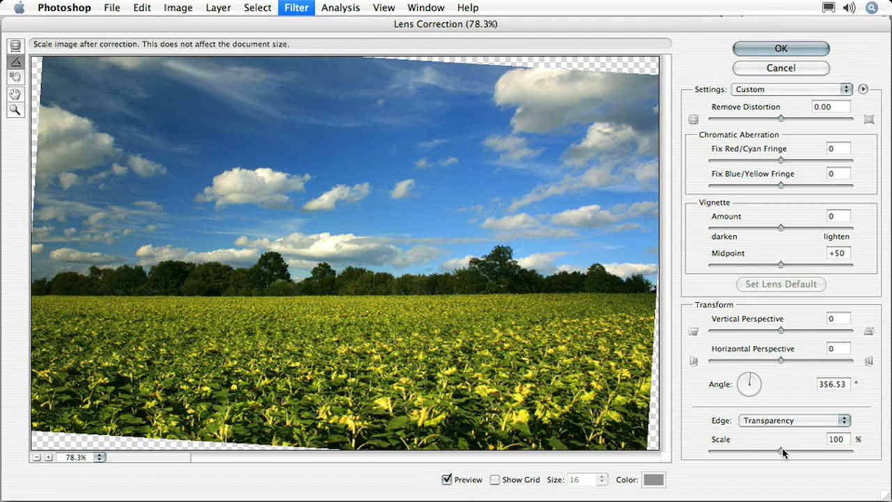
Step: Raise the Lens Correction scale to 110% to hide transparent corners, then apply it
drag(780, 451, 787, 452)
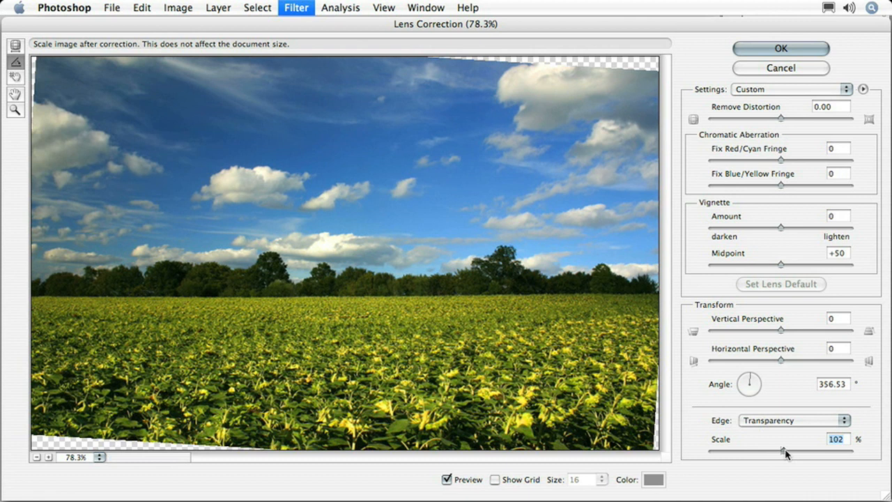
drag(781, 451, 790, 452)
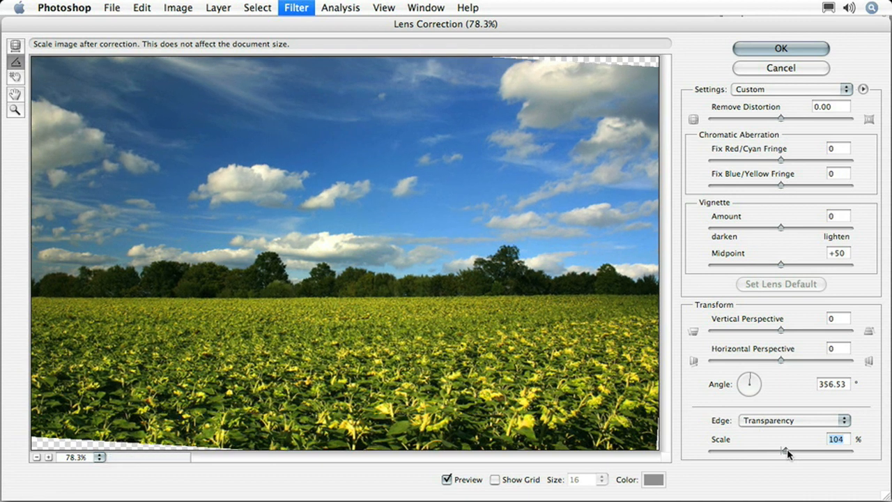
drag(787, 451, 795, 450)
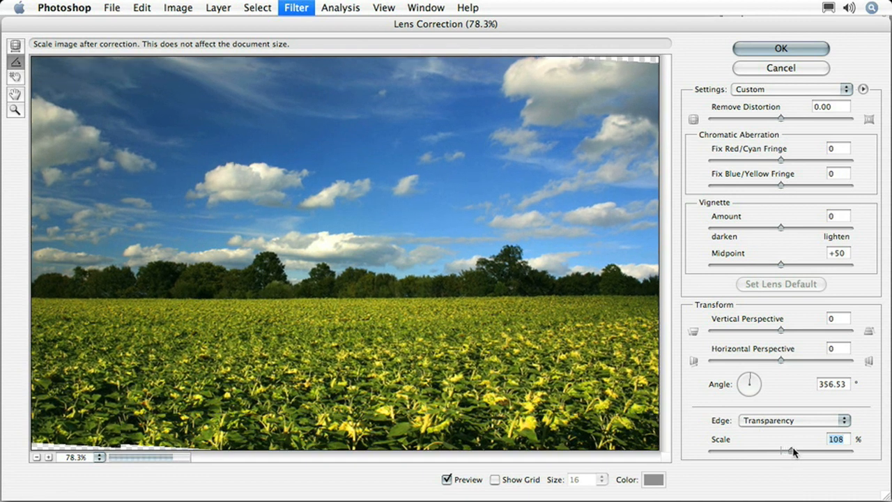
drag(787, 452, 795, 452)
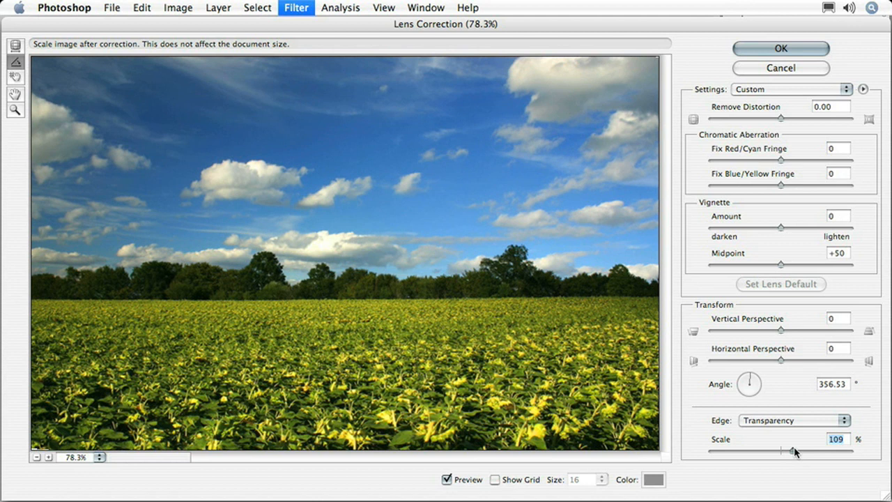
drag(790, 452, 794, 451)
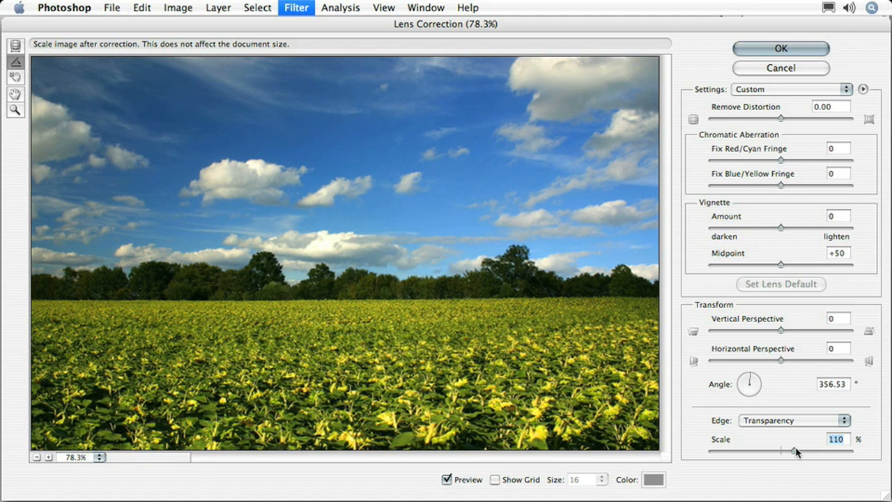
click(780, 48)
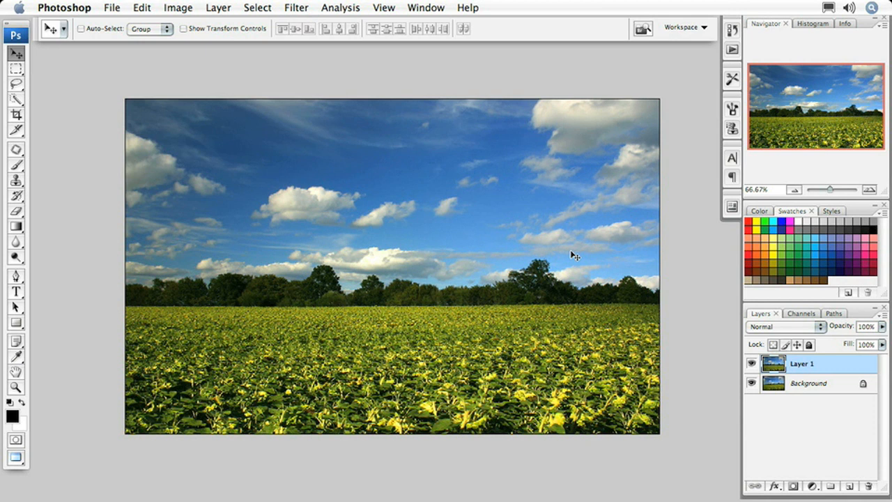
mouse_move(603, 270)
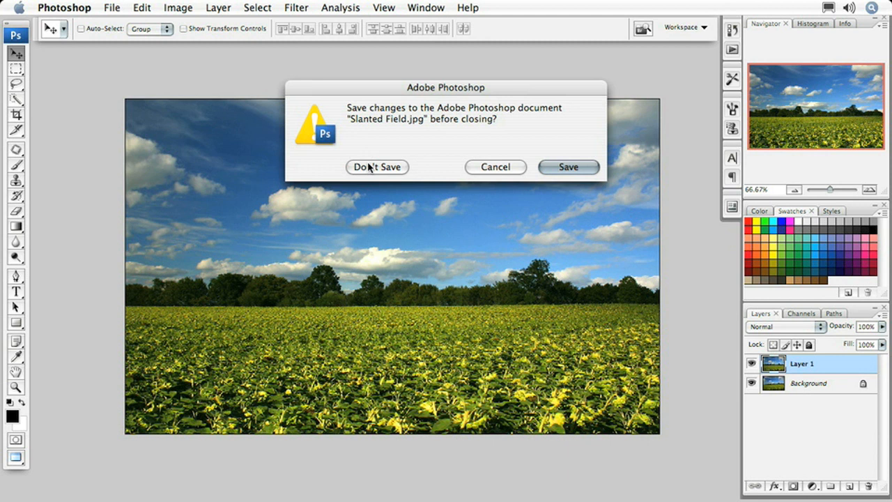
Step: Discard the field photo's changes and select Vacation.tif in Bridge
click(376, 166)
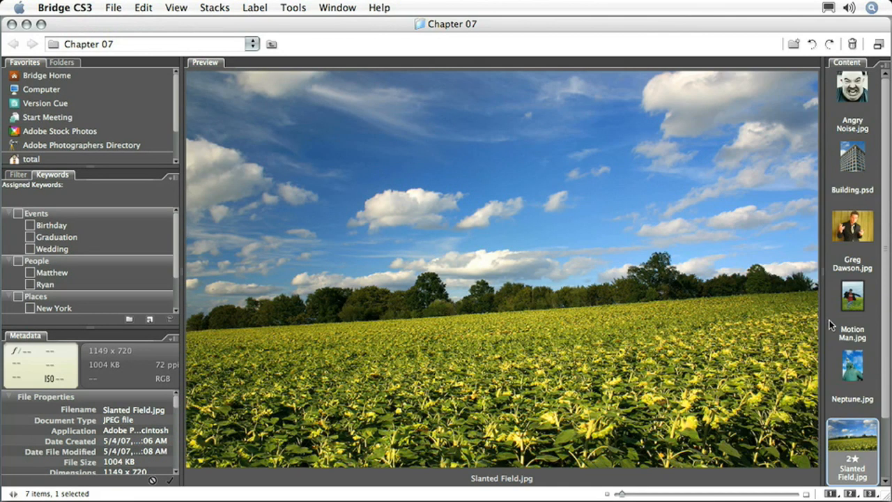
click(851, 449)
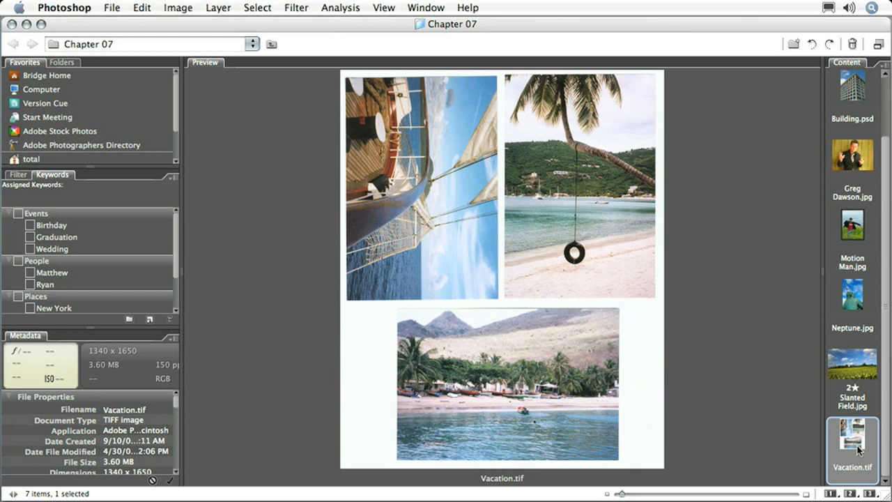
Step: Open the scanned three-photo Vacation.tif collage in Photoshop
double_click(852, 432)
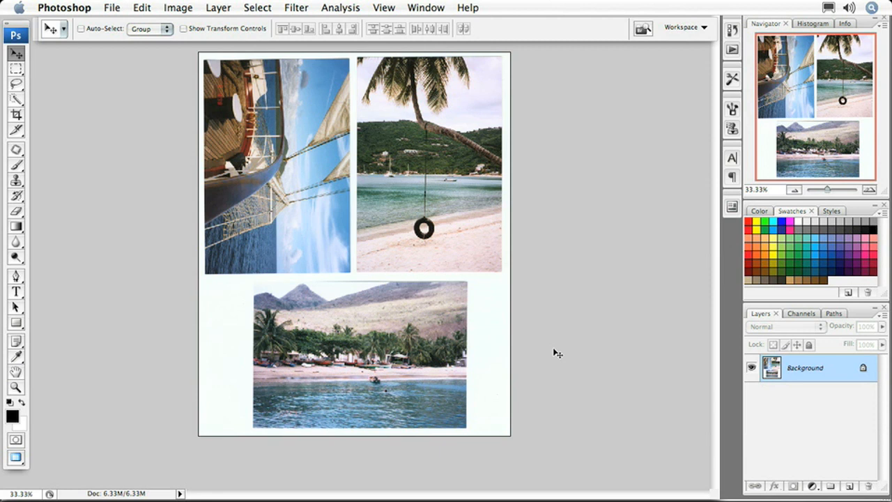
mouse_move(503, 347)
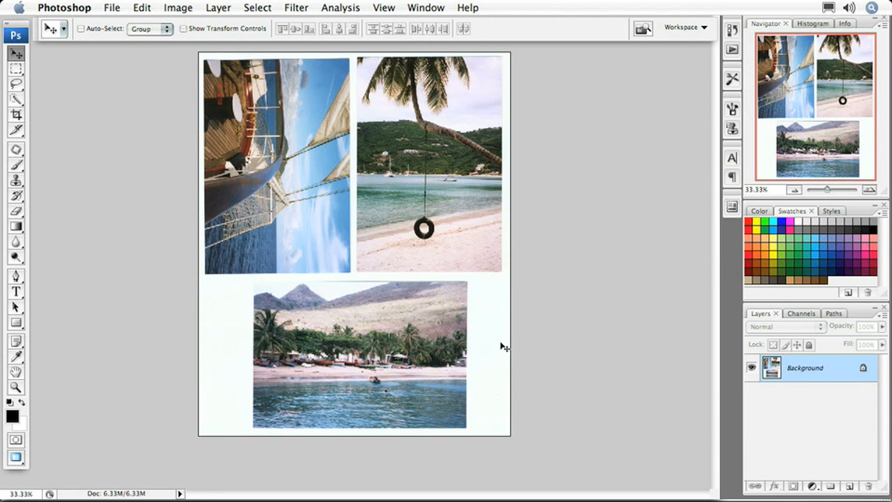
mouse_move(550, 353)
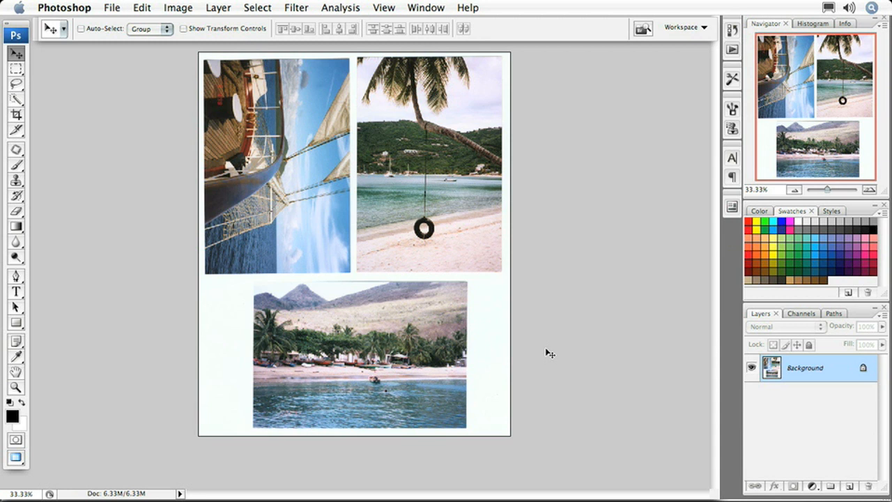
mouse_move(149, 134)
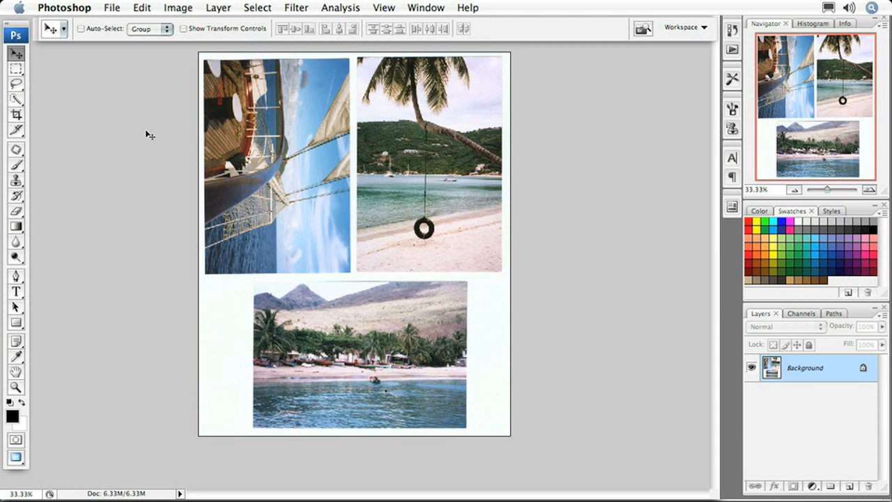
Step: Run File > Automate > Crop and Straighten Photos on the scan
click(111, 7)
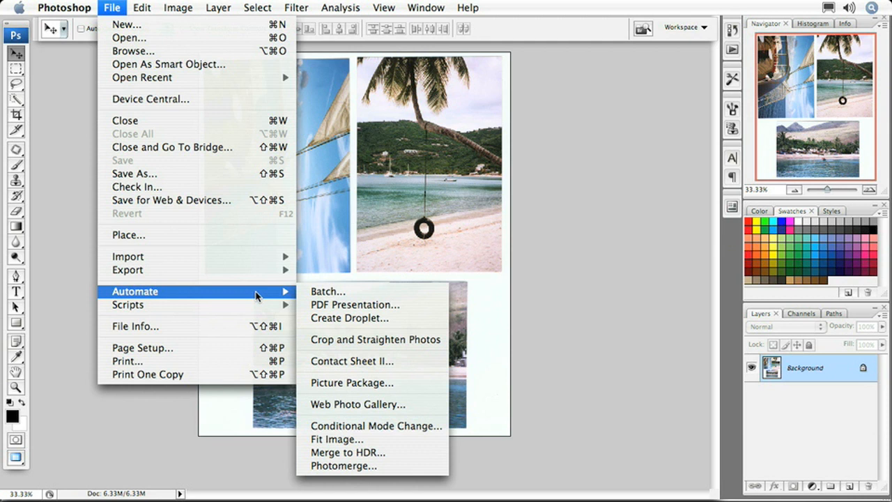
mouse_move(373, 339)
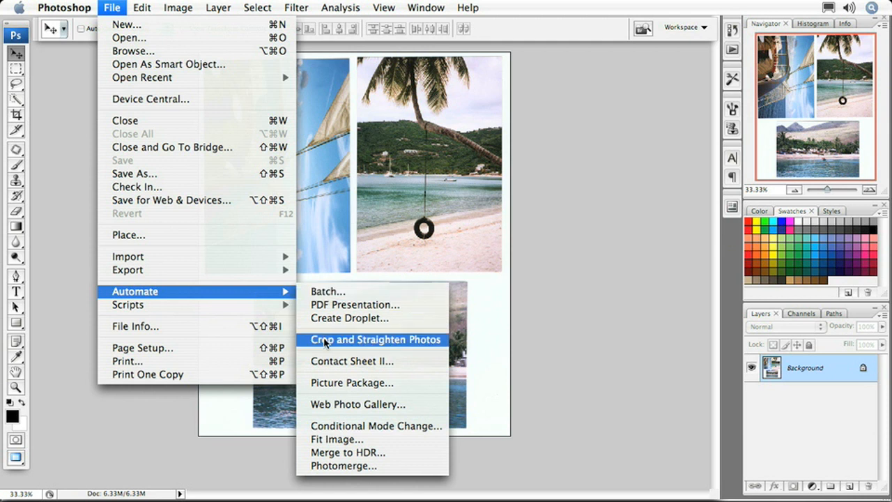
click(375, 339)
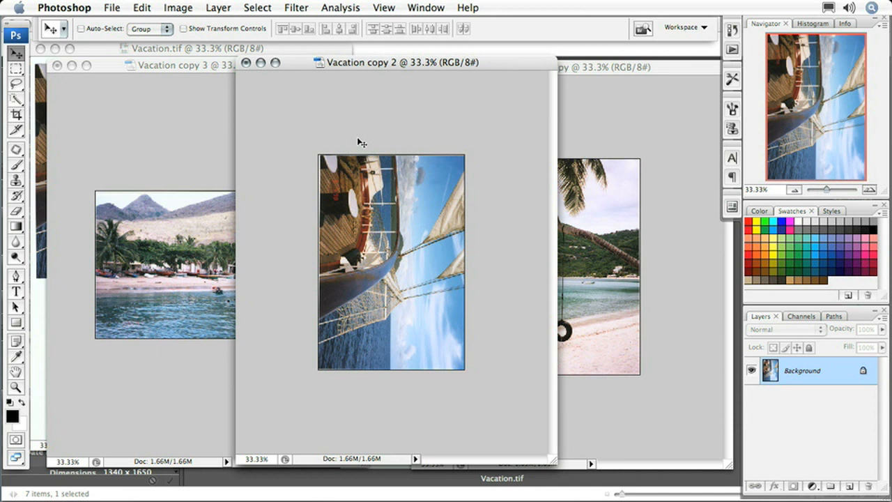
mouse_move(424, 242)
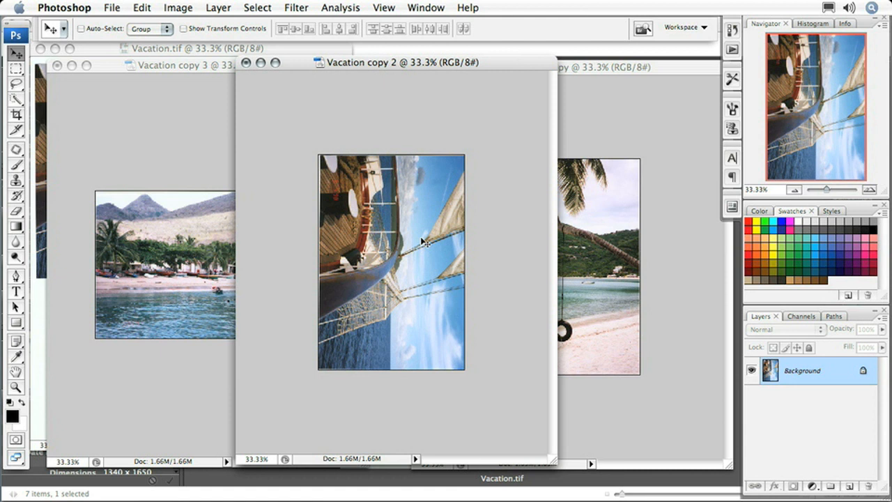
mouse_move(392, 263)
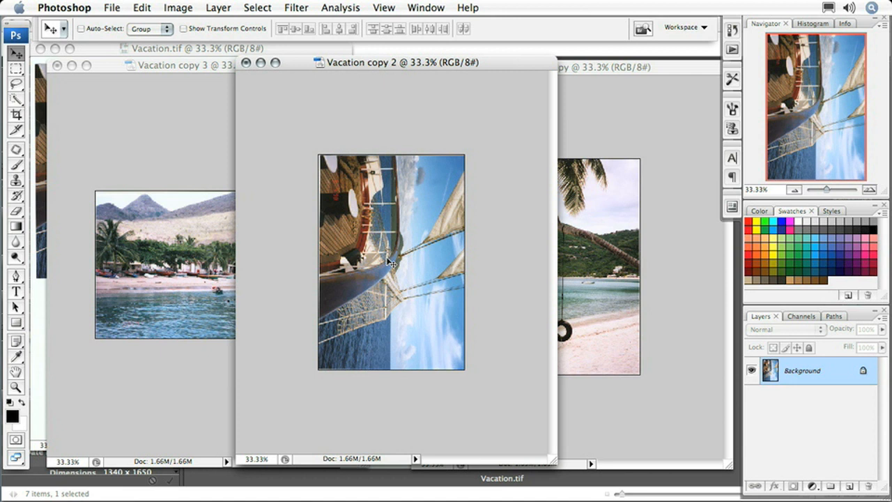
mouse_move(160, 15)
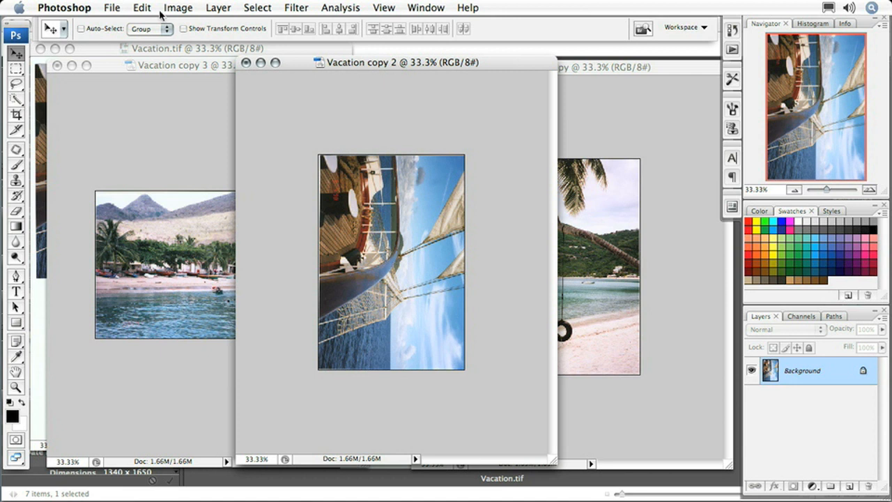
Step: Open the Image menu for the sideways sailboat photo, Vacation copy 2
click(178, 7)
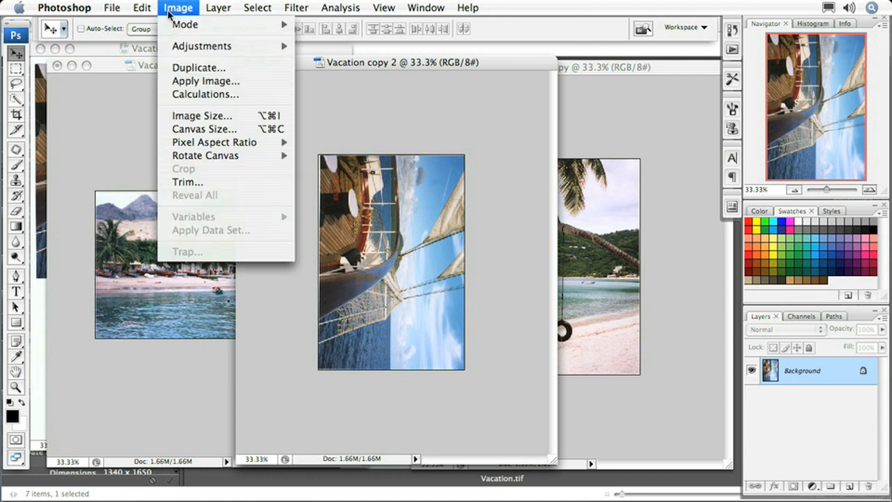
mouse_move(205, 167)
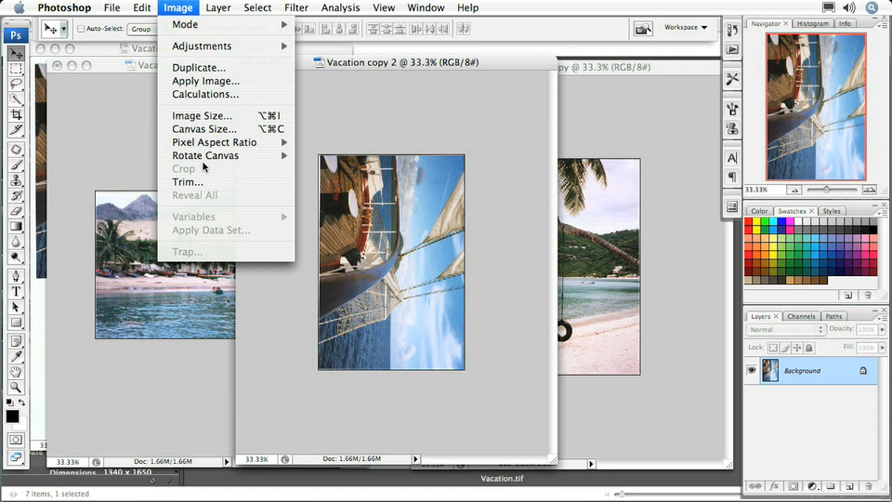
mouse_move(205, 155)
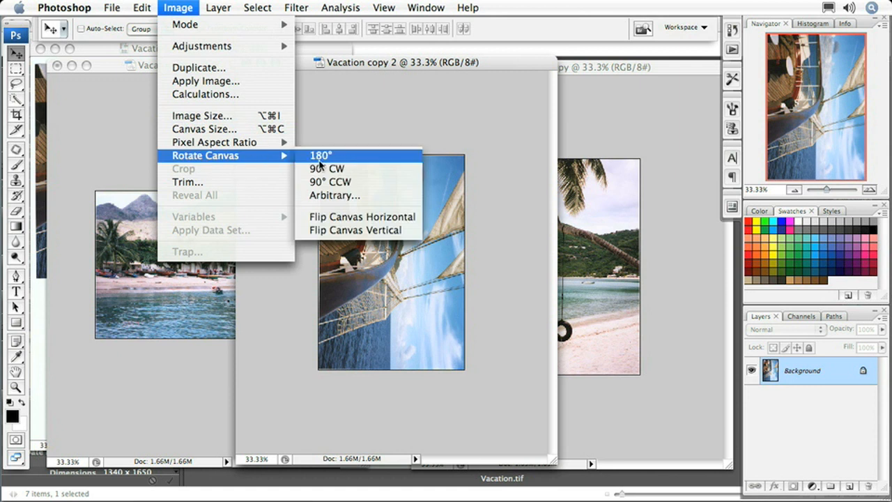
mouse_move(326, 168)
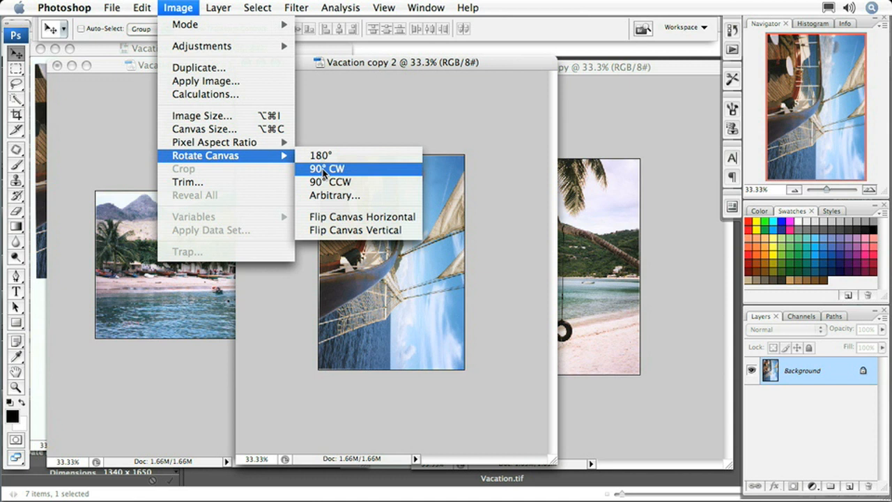
mouse_move(329, 182)
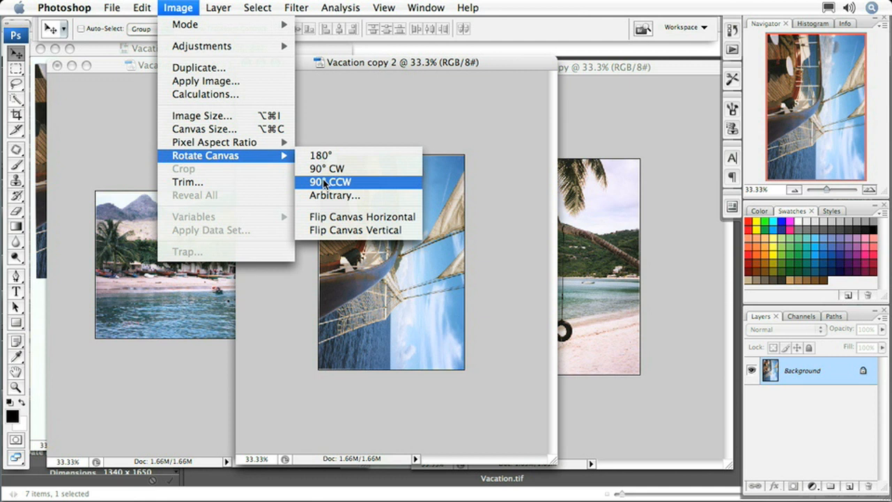
Step: Rotate the Vacation copy 2 sailboat photo 90° counterclockwise so it stands upright
click(328, 182)
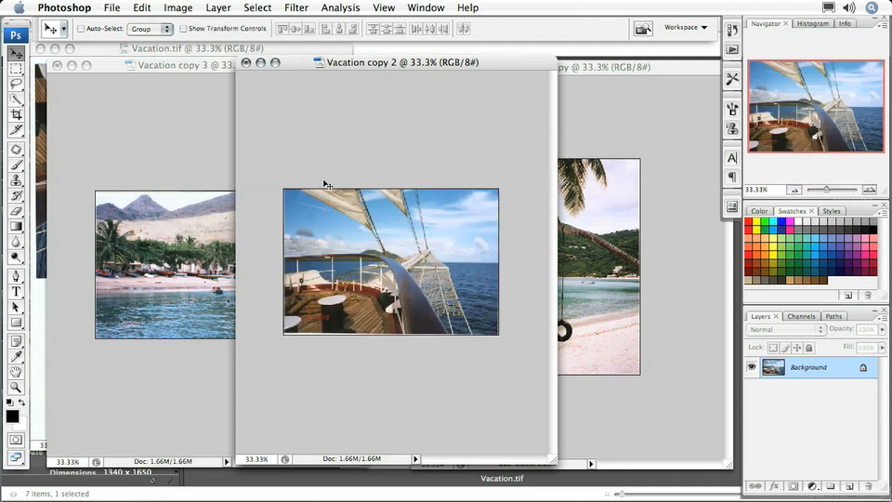